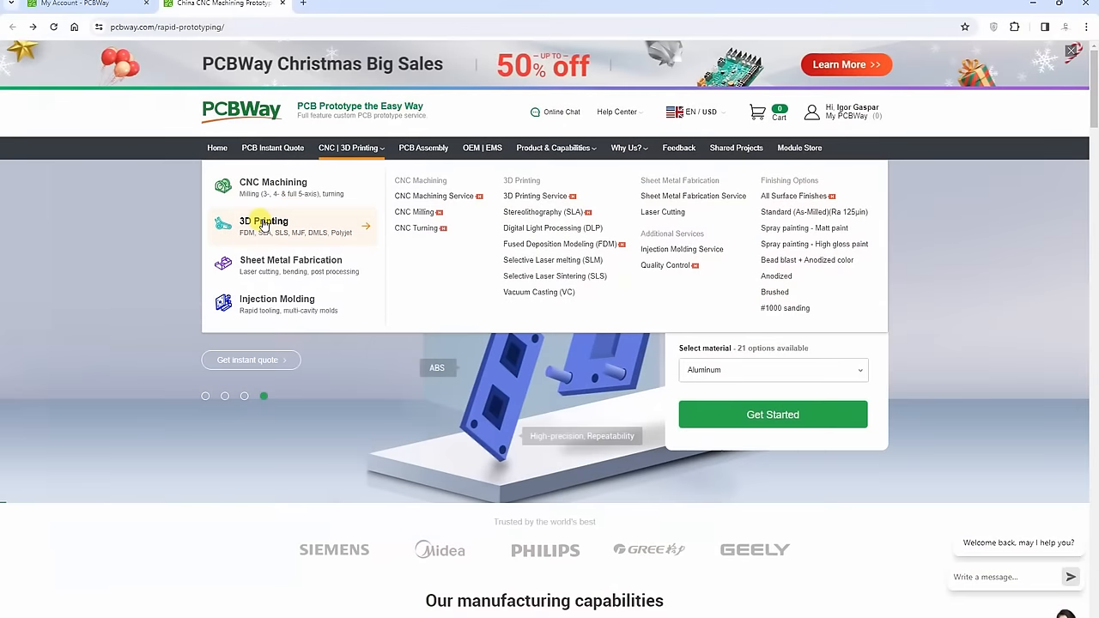
Open PCBWay's 3D printing quote form and choose ABS as the material.
click(263, 221)
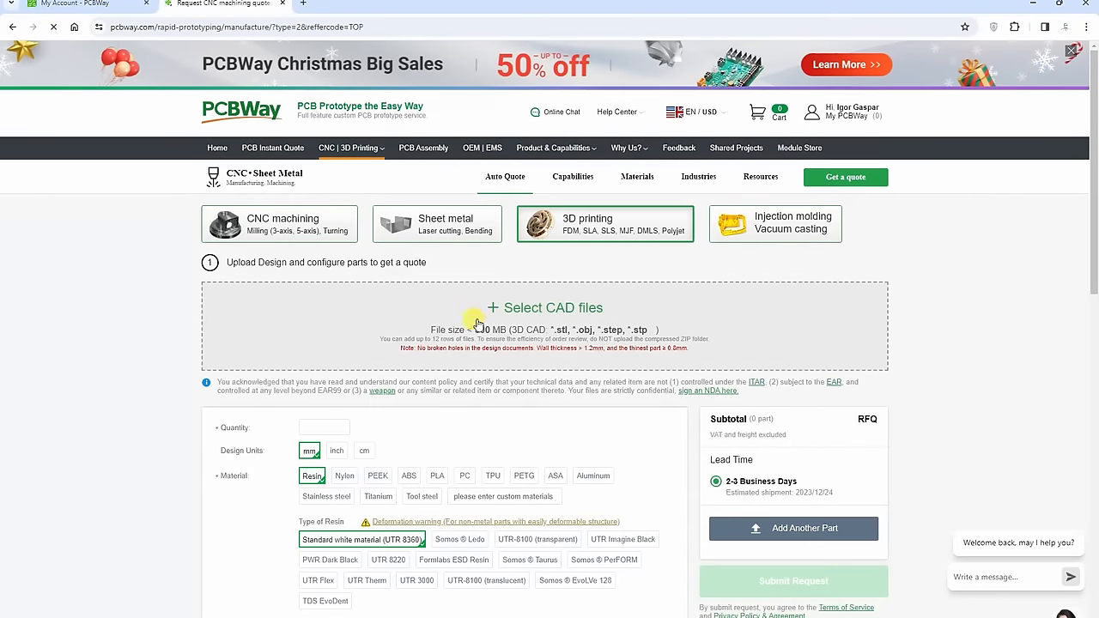
click(408, 476)
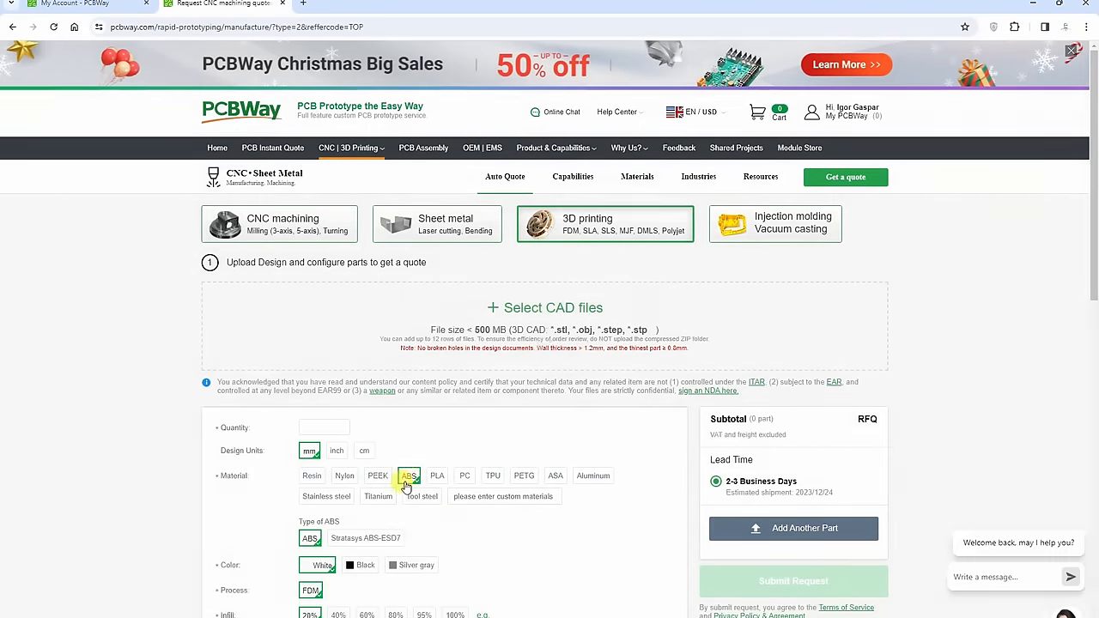
click(412, 565)
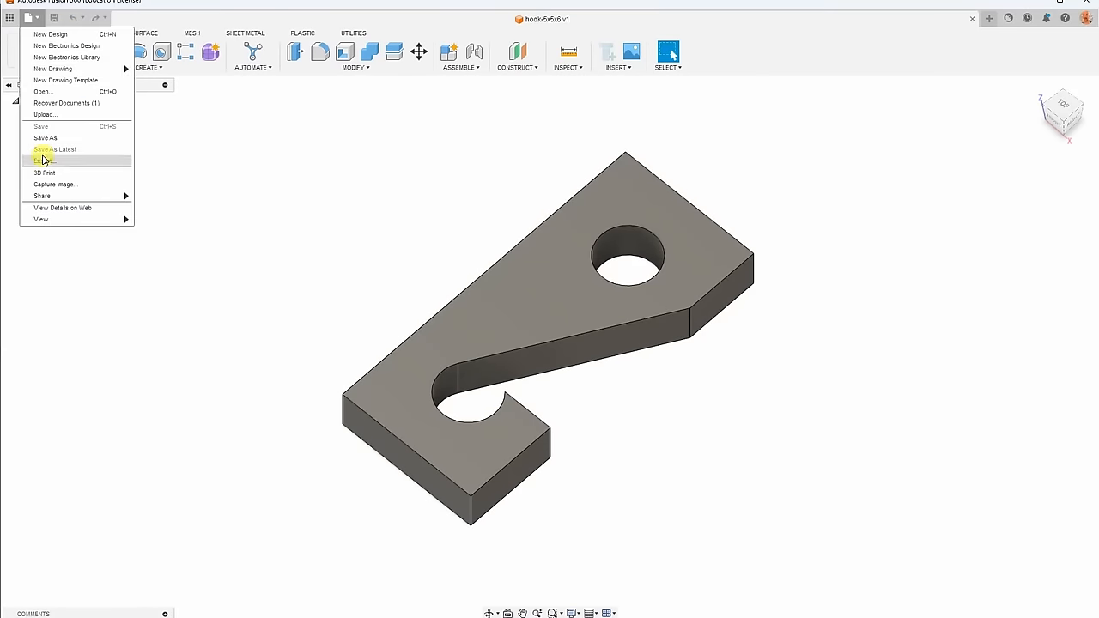
Export the hook-5x5x6 design from Fusion 360 as a STEP (*.stp *.step) file.
click(42, 161)
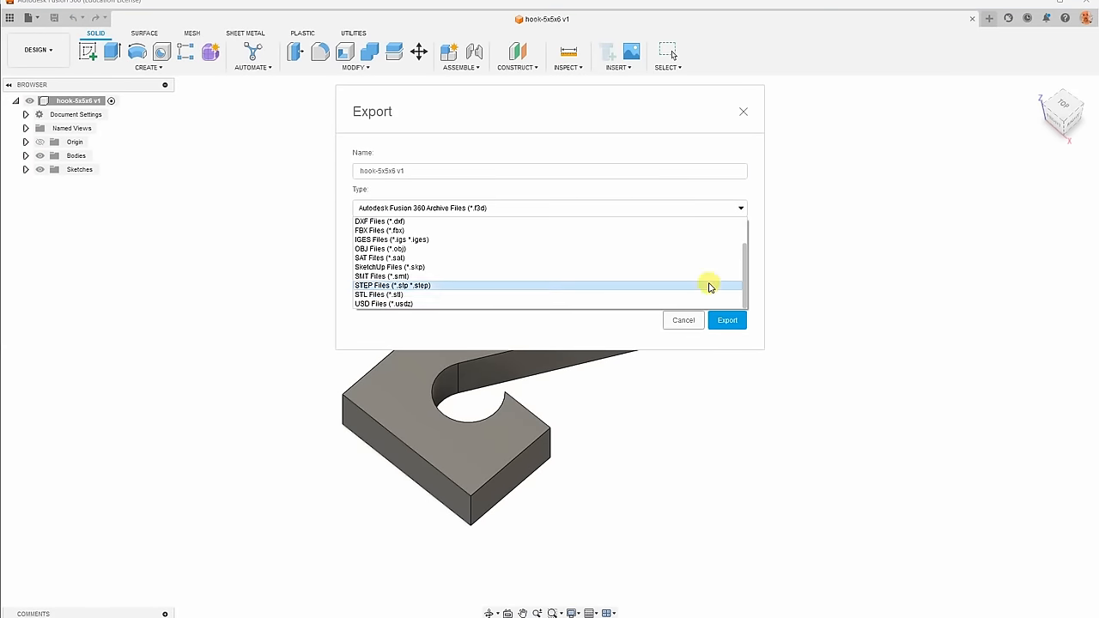
click(393, 285)
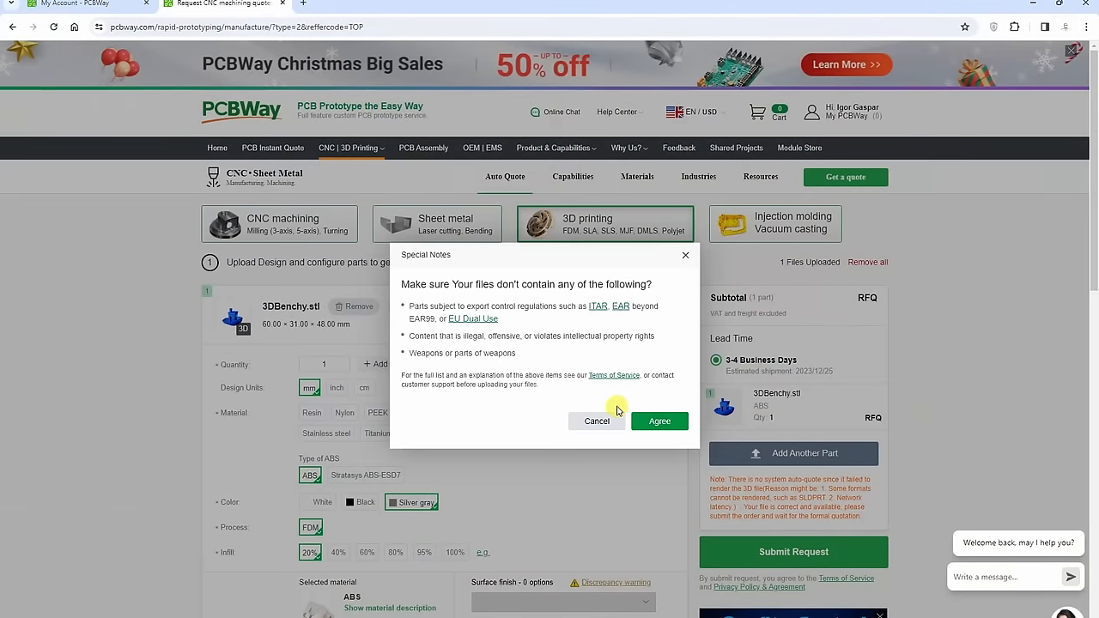
Agree to the Special Notes content conditions for the uploaded 3DBenchy.stl.
click(659, 421)
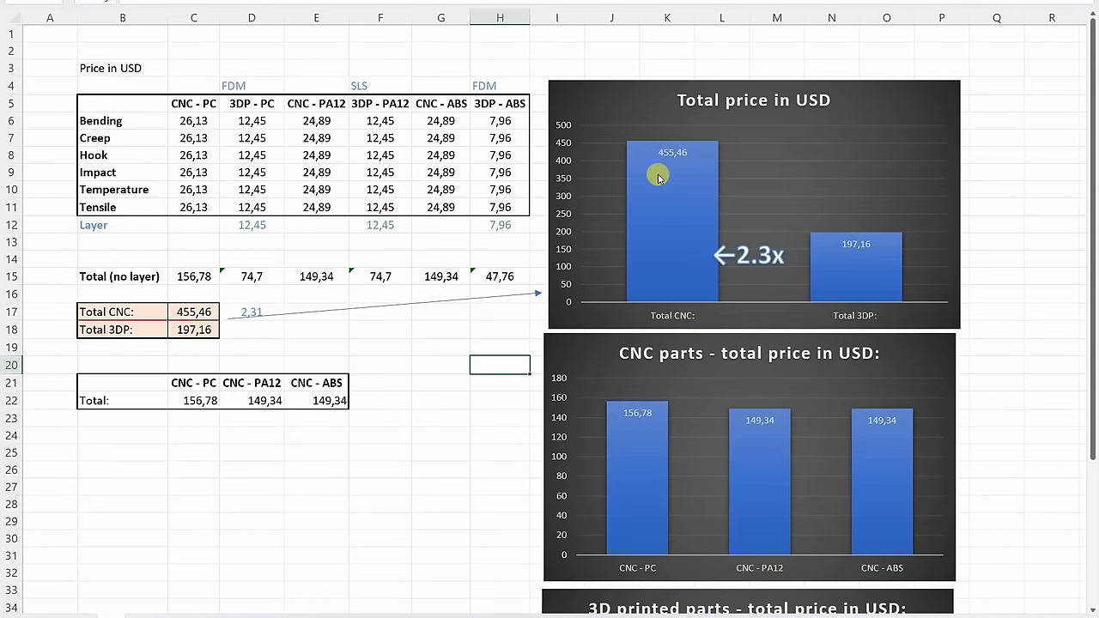
mouse_move(838, 213)
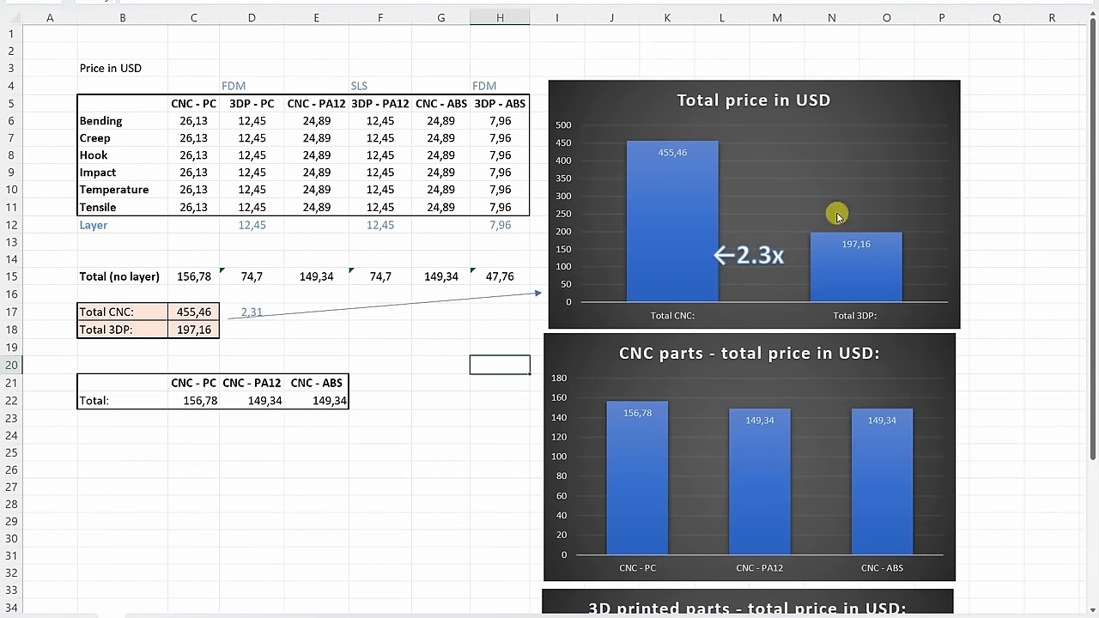
mouse_move(993, 292)
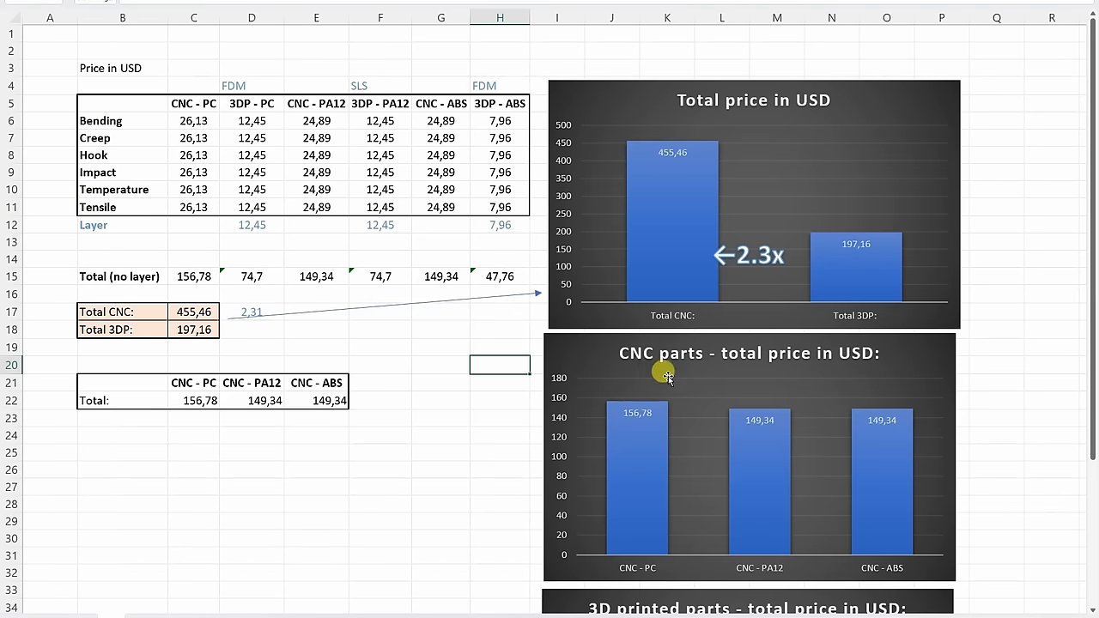
scroll(down, 3)
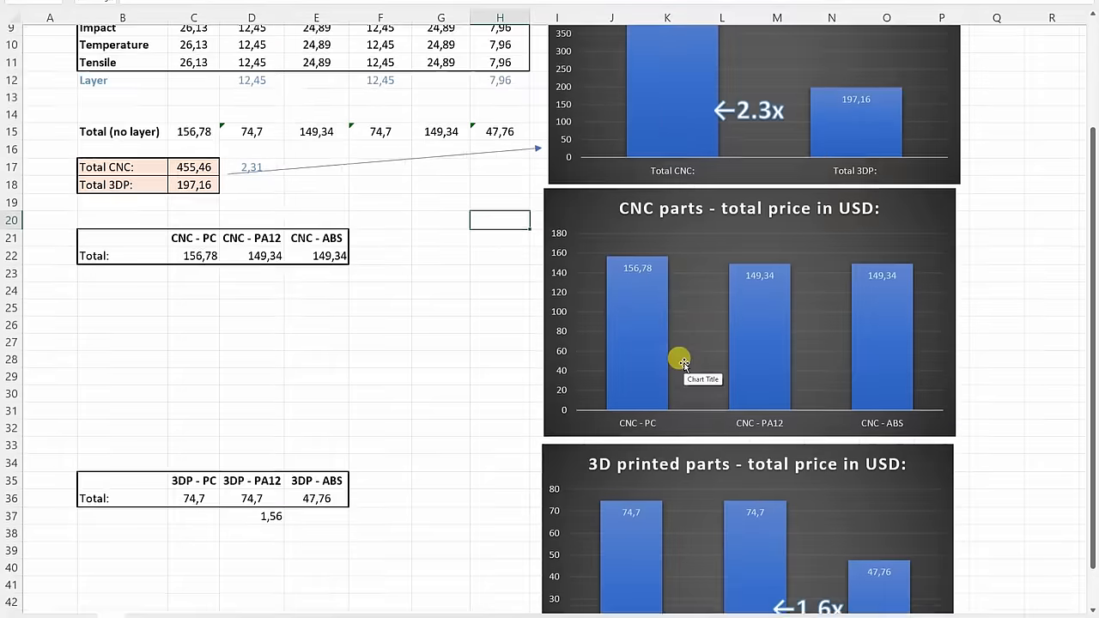
scroll(down, 3)
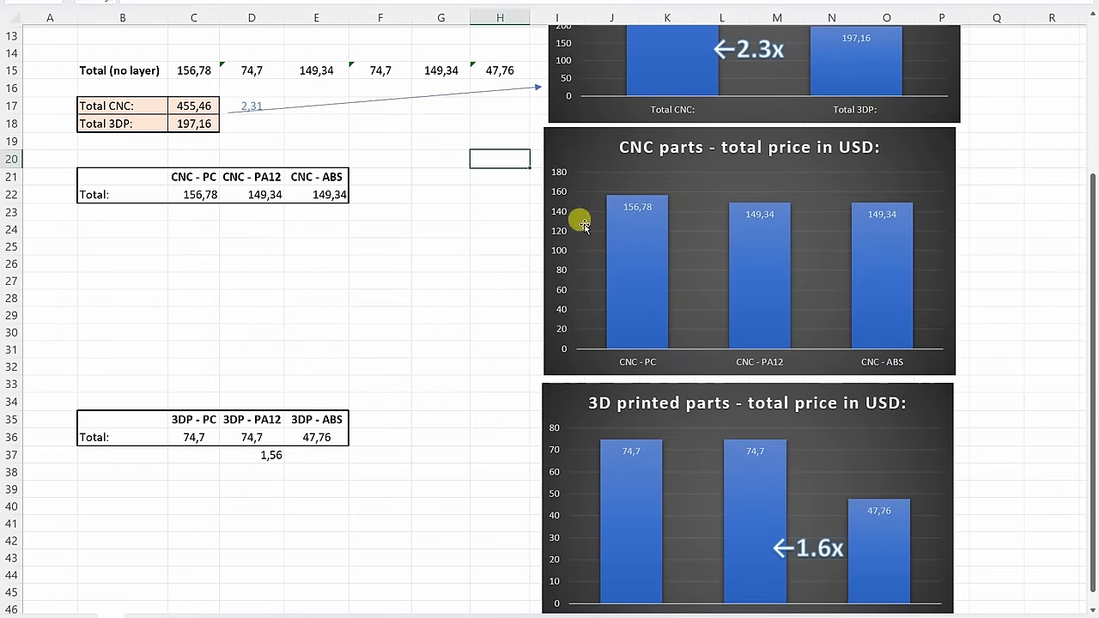
mouse_move(813, 234)
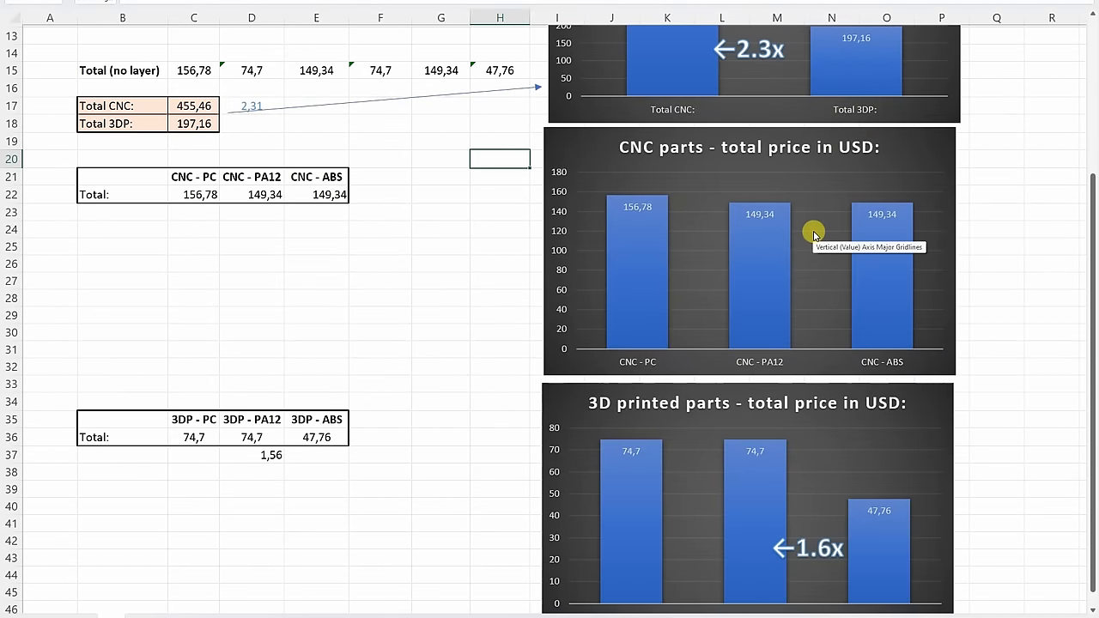
scroll(down, 3)
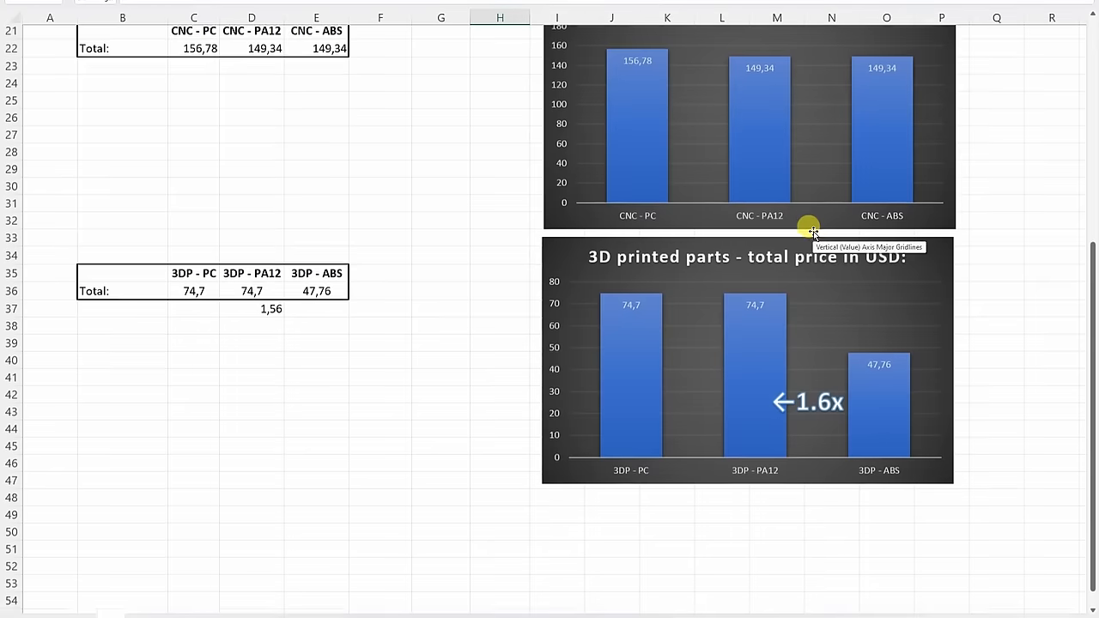
scroll(down, 3)
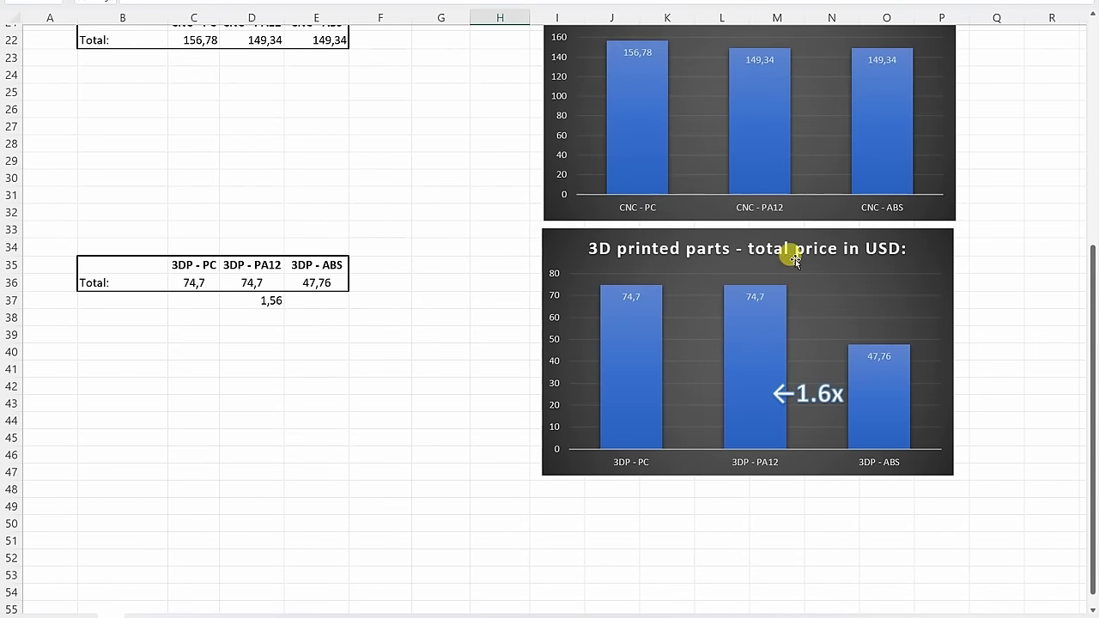